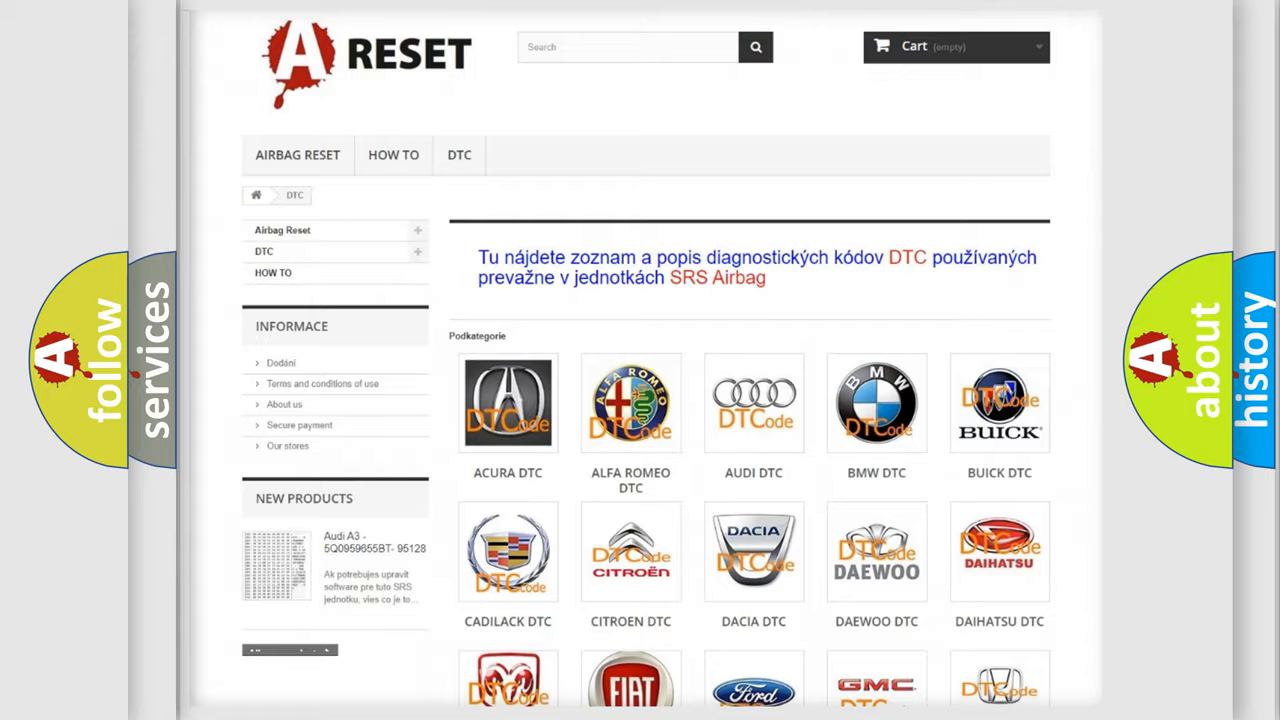
- Scroll the Fiat DTC code list on AirbagReset.sk down to the C-series codes
scroll("down", 3)
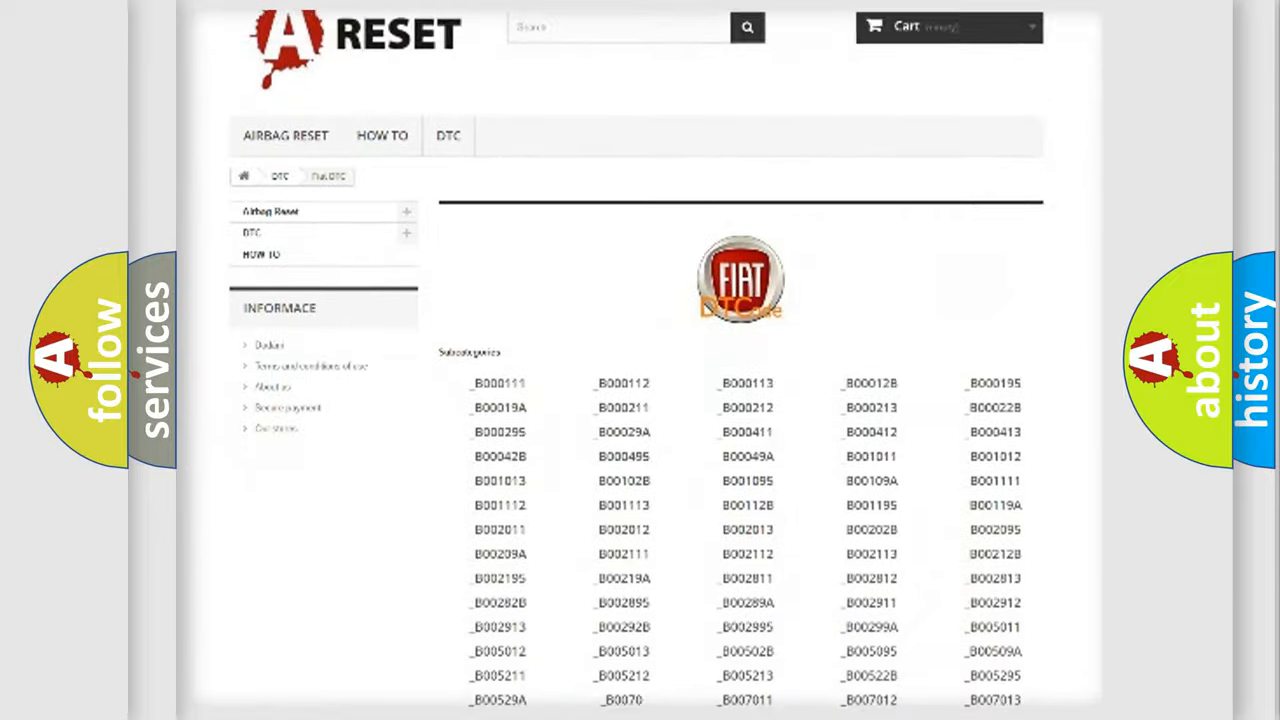
scroll("down", 3)
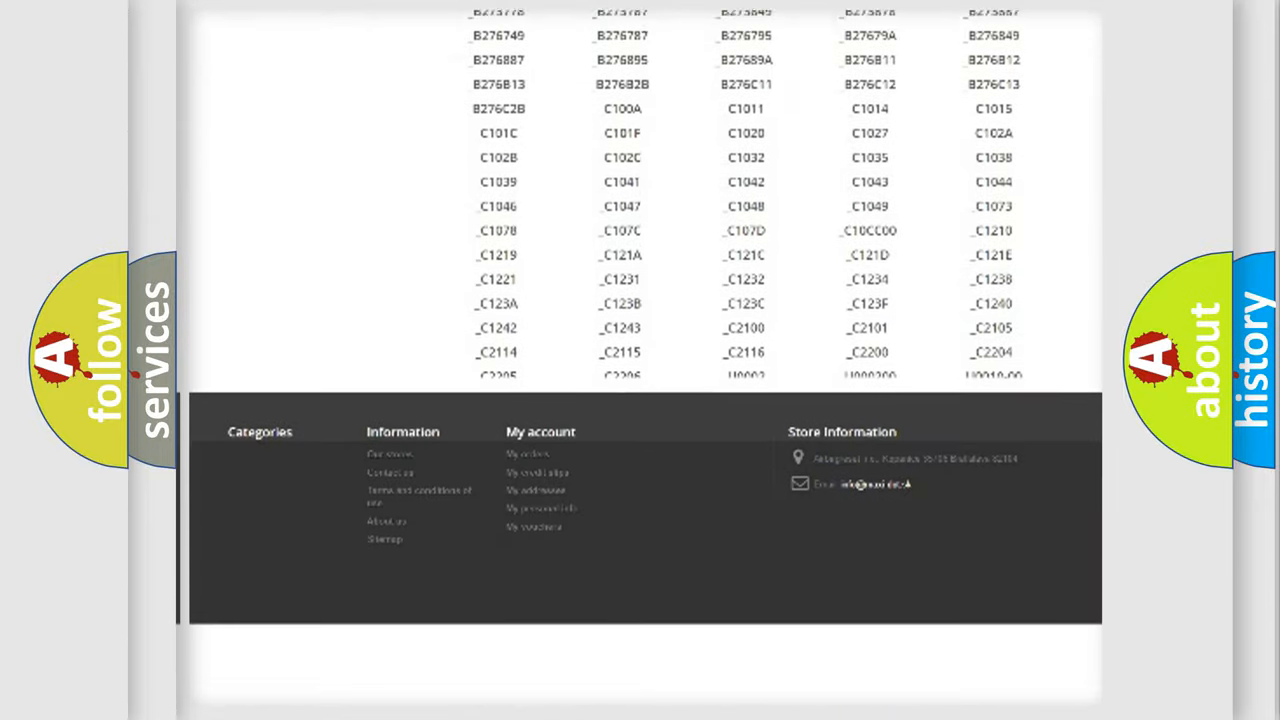
scroll("down", 3)
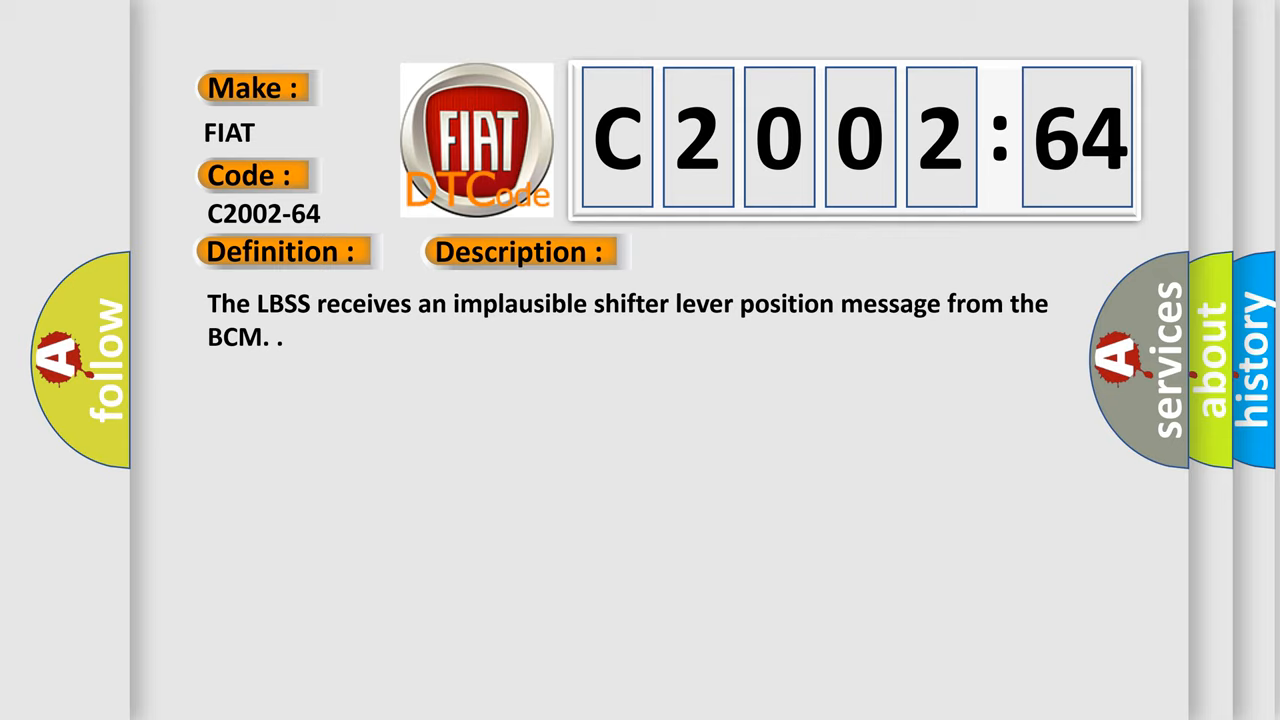
- Advance the C2002-64 slide to show its Description and the Cause heading
left_click(520, 251)
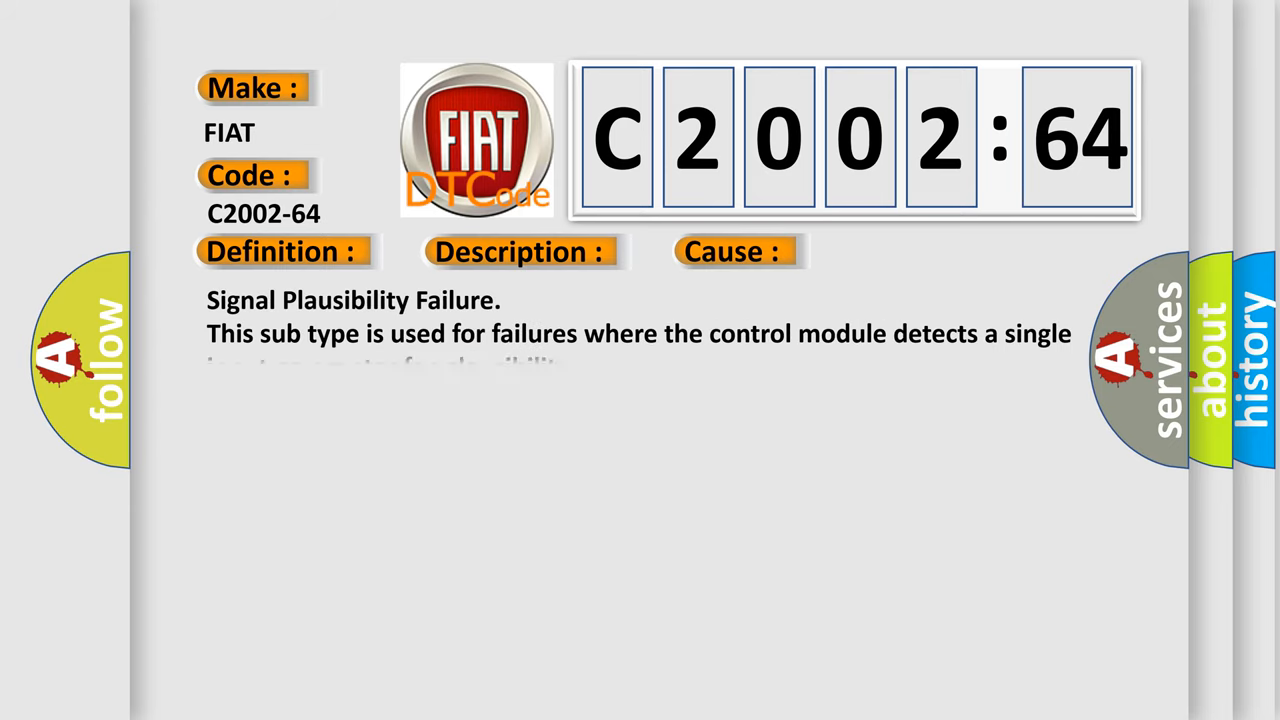